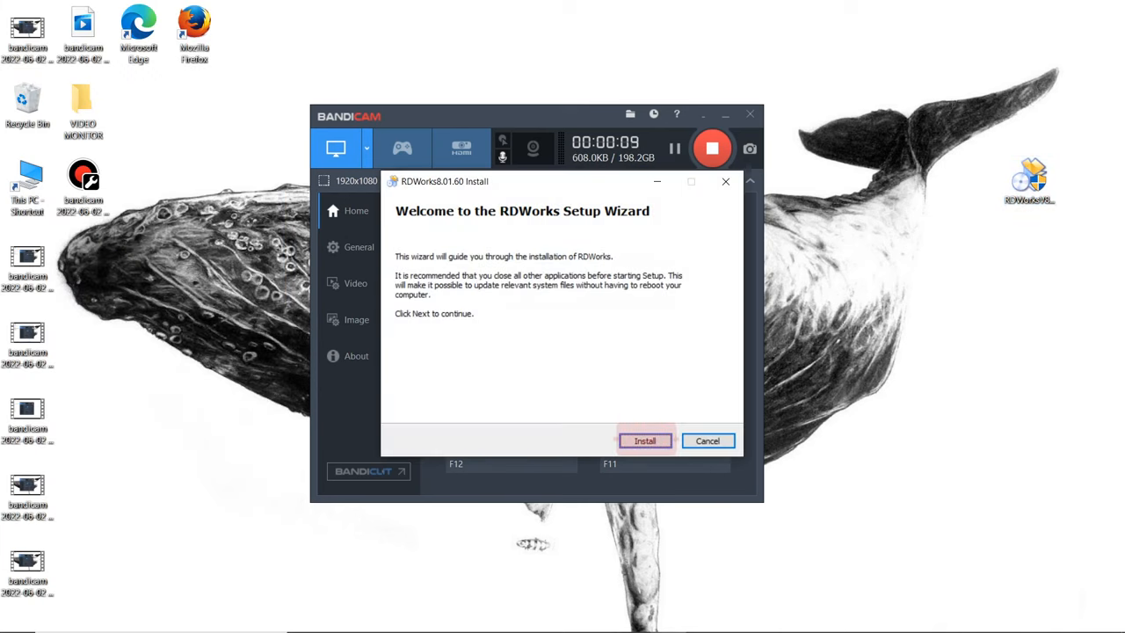
# Install RDWorks V8 to its default folder from the RuiDa setup panel.
pyautogui.click(645, 439)
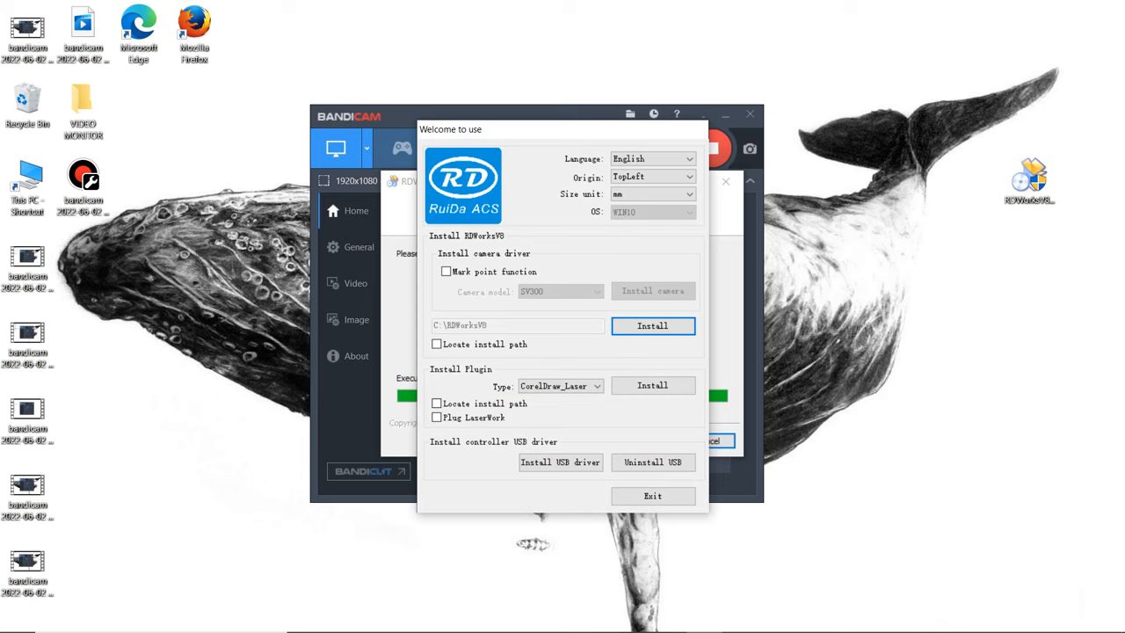
pyautogui.click(652, 325)
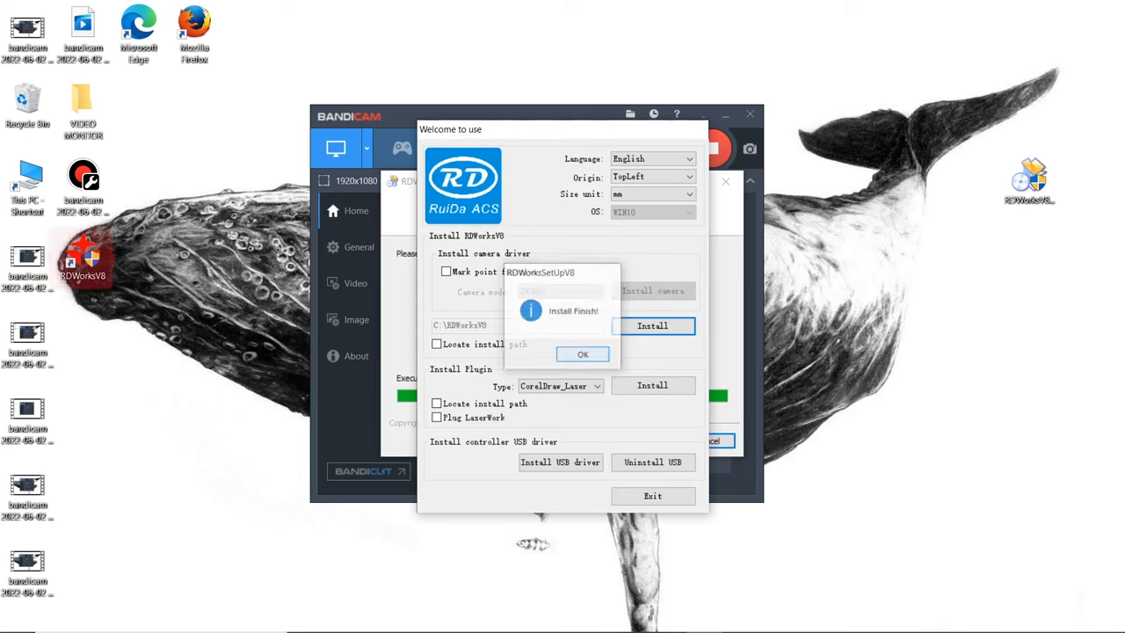
# Confirm the finished software install and install the controller USB driver.
pyautogui.click(582, 353)
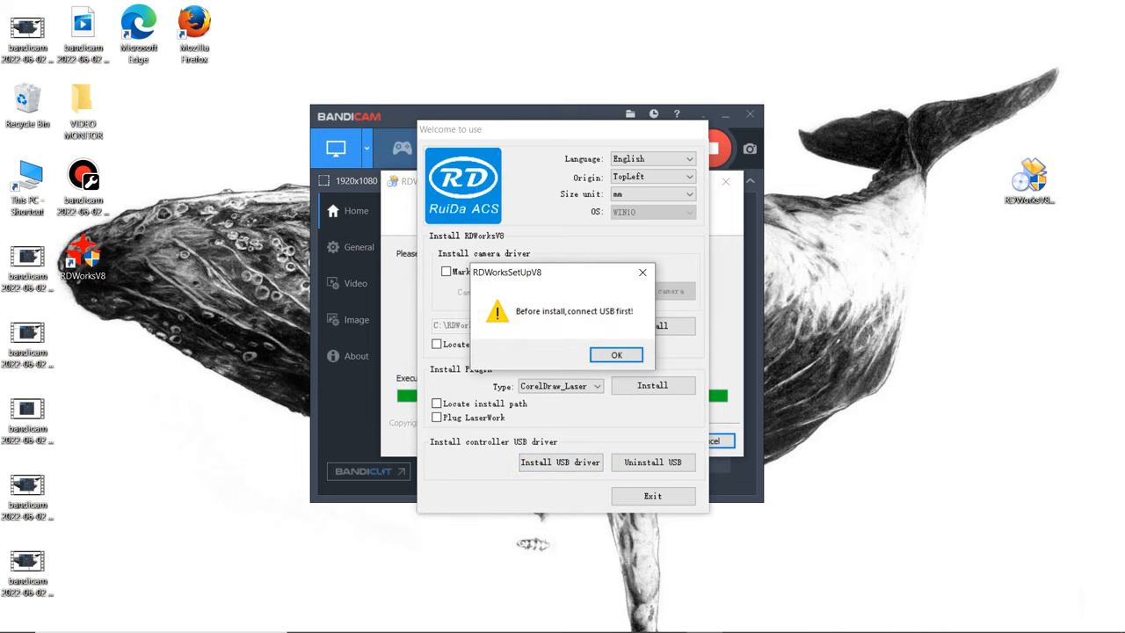
pyautogui.click(615, 355)
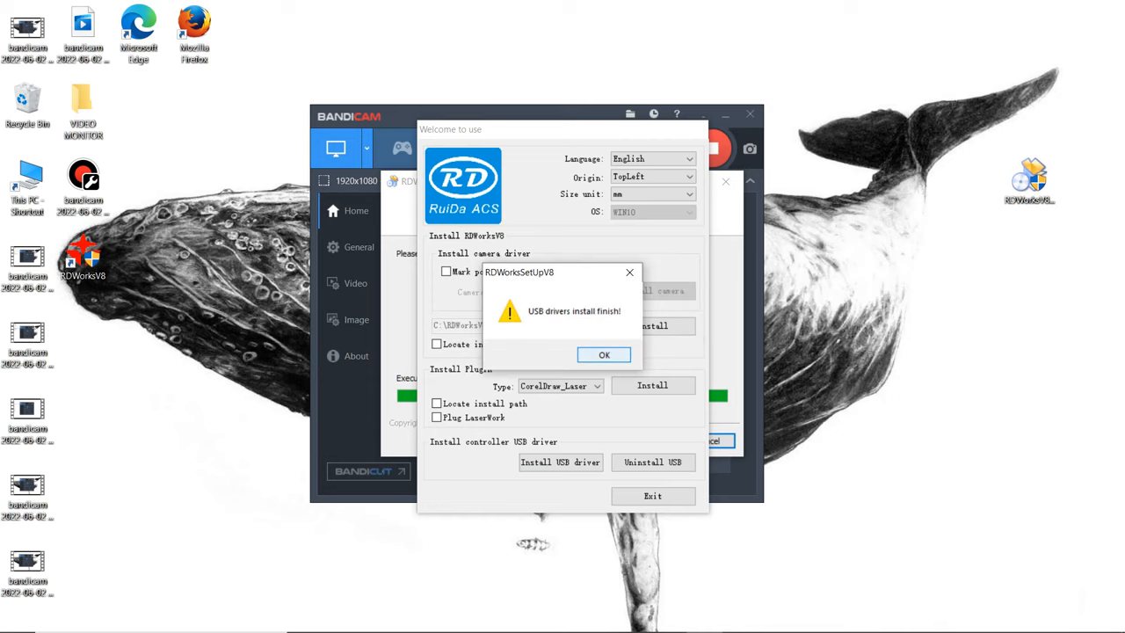
pyautogui.click(605, 355)
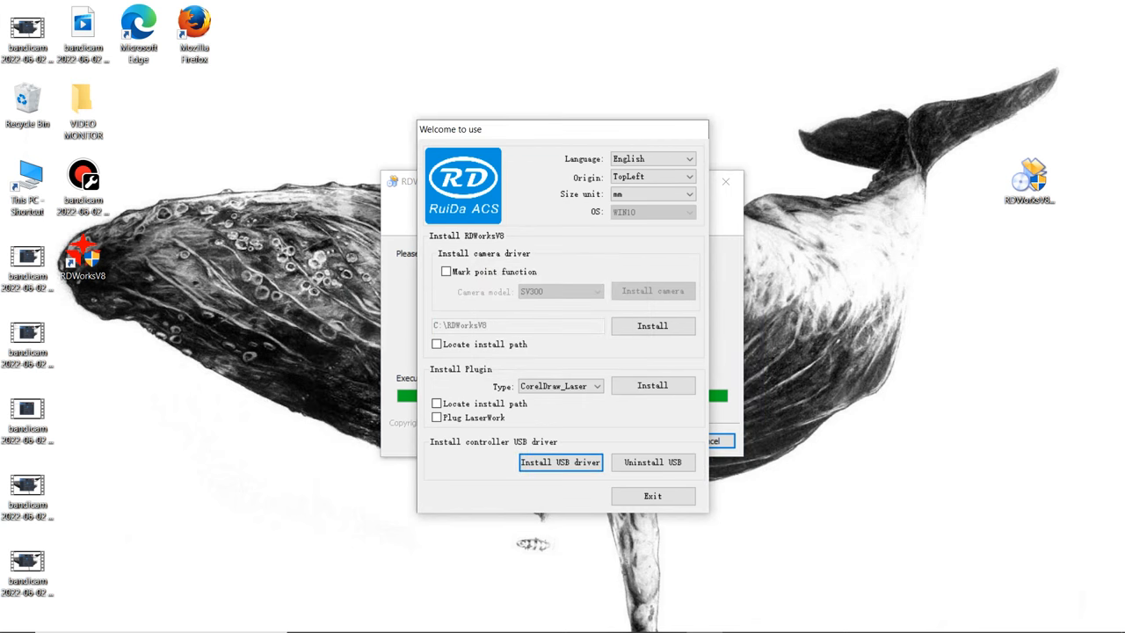
# Exit the installer and start RDWorksV8 from its new desktop shortcut.
pyautogui.click(652, 496)
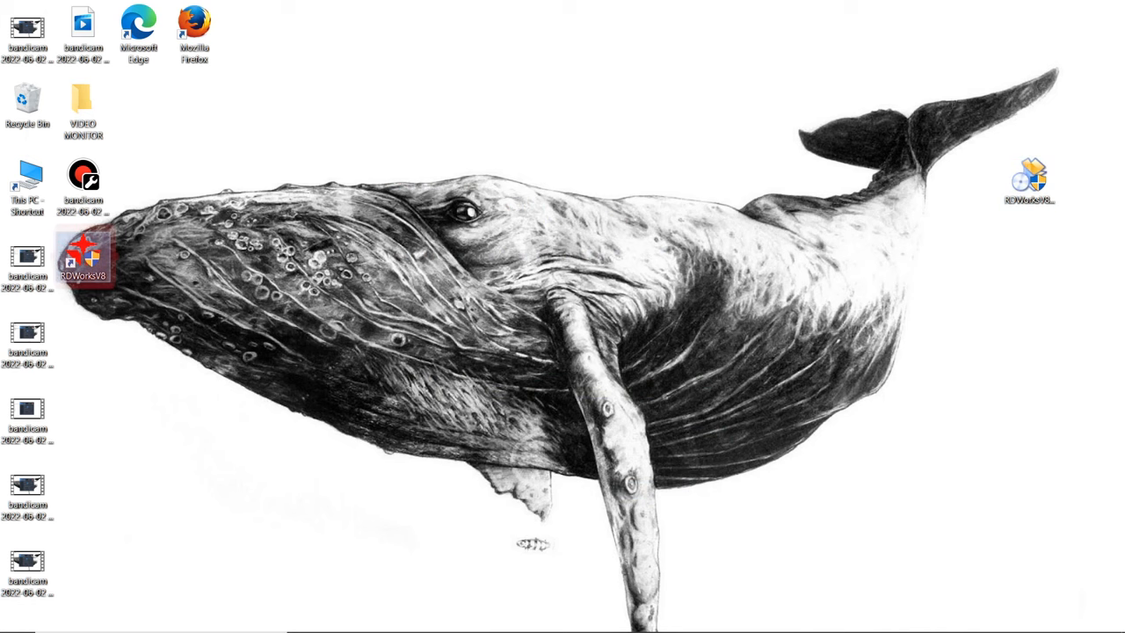
pyautogui.moveTo(85, 255)
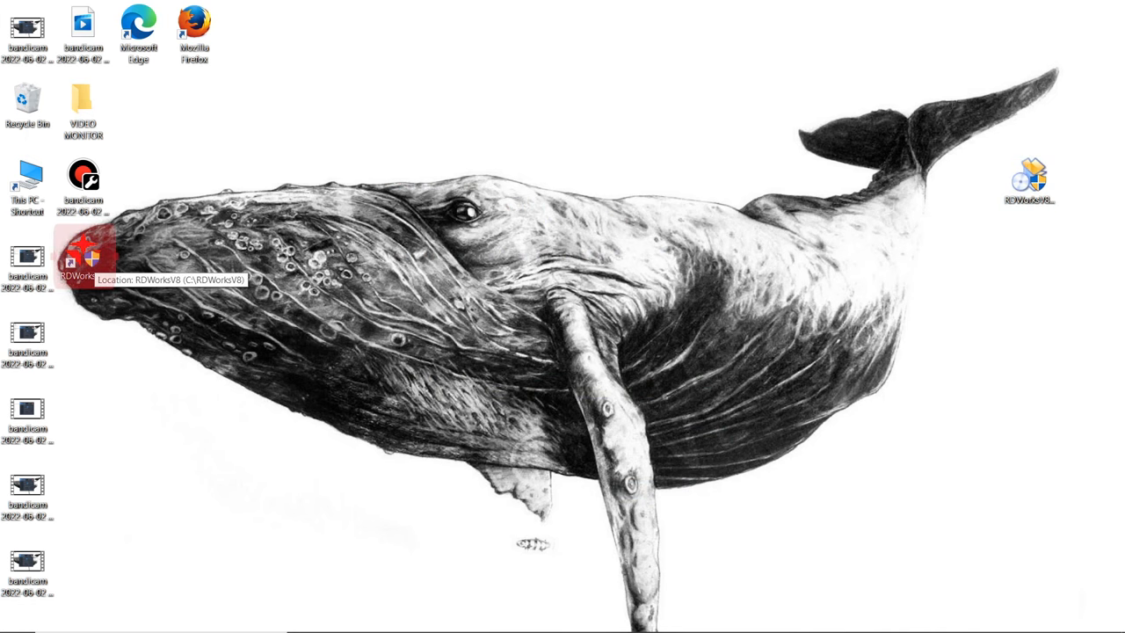
pyautogui.doubleClick(84, 181)
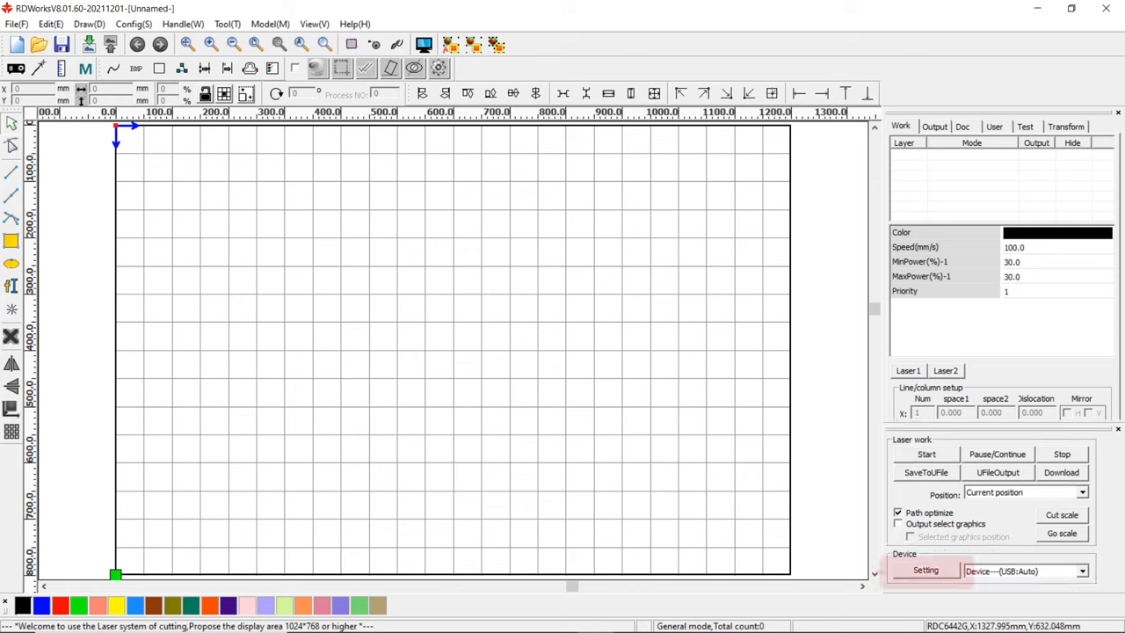
# Run a port test on the USB laser device and confirm it succeeds.
pyautogui.click(925, 570)
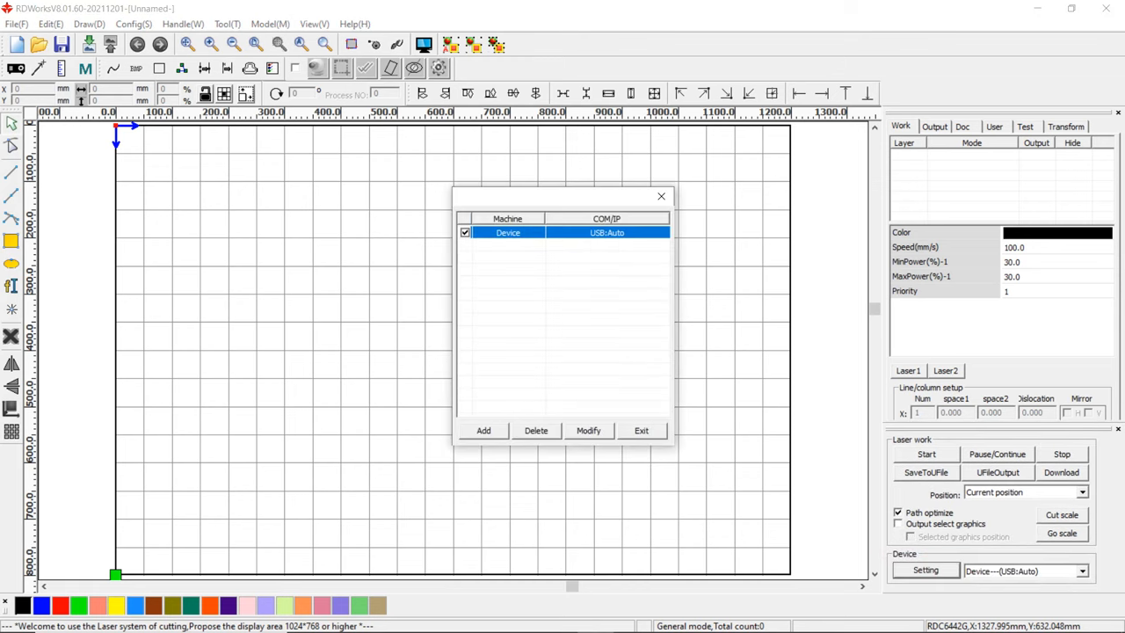
pyautogui.click(587, 429)
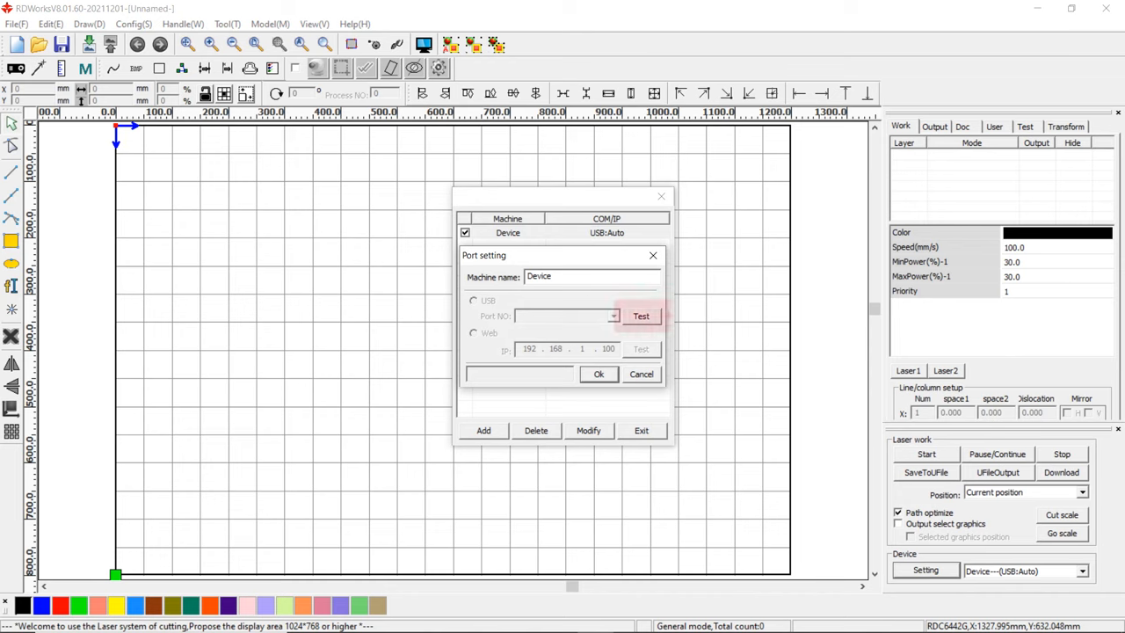
pyautogui.click(639, 316)
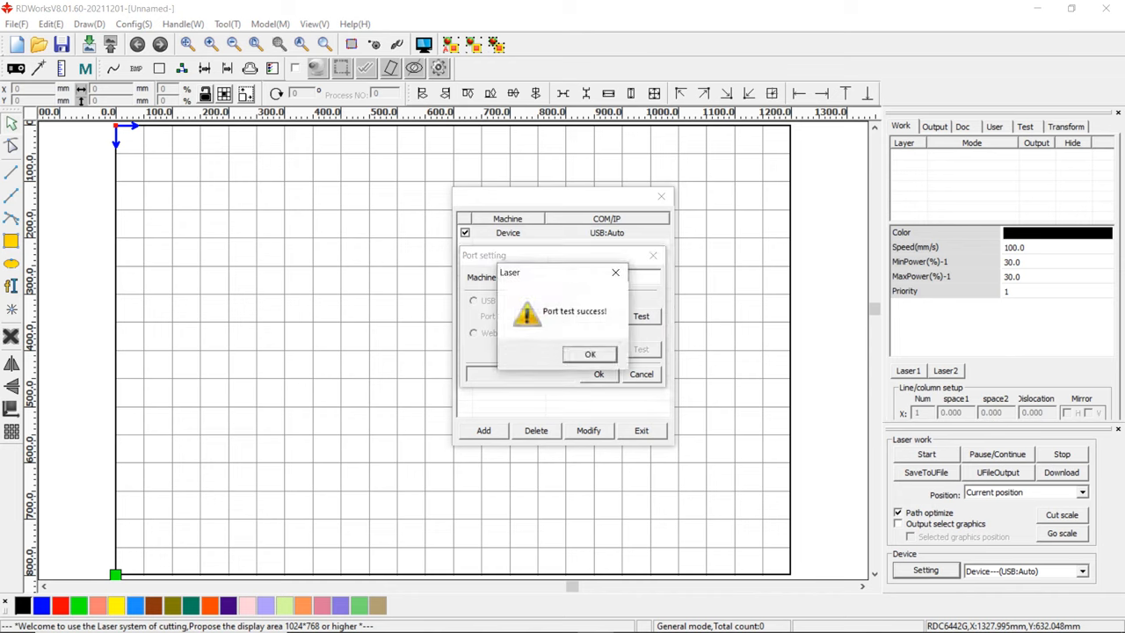
pyautogui.click(590, 353)
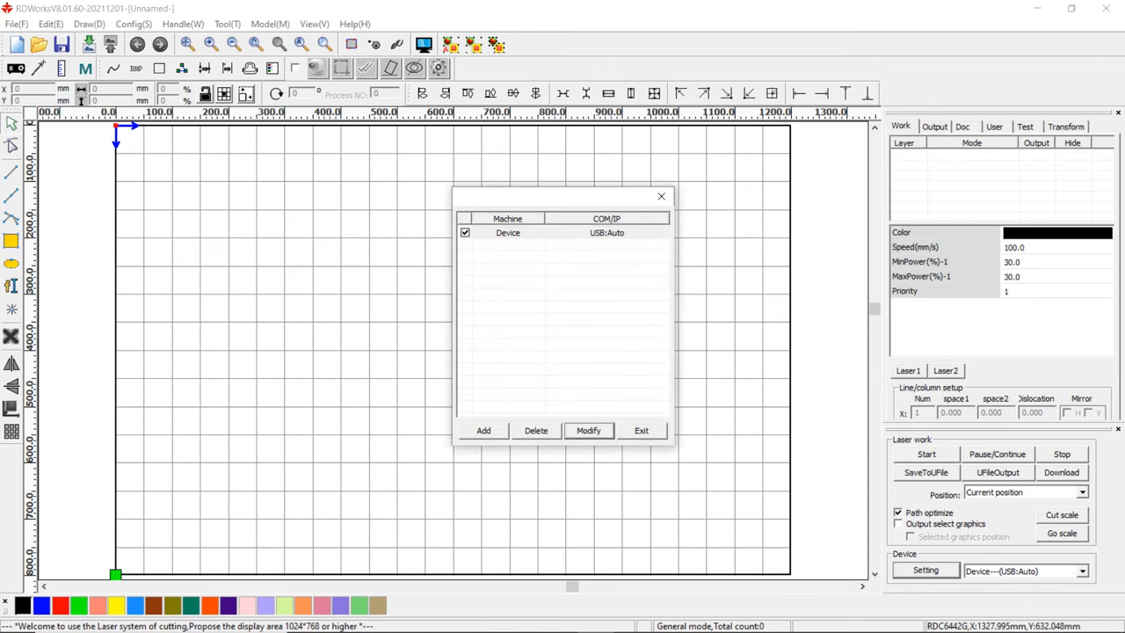
pyautogui.click(640, 429)
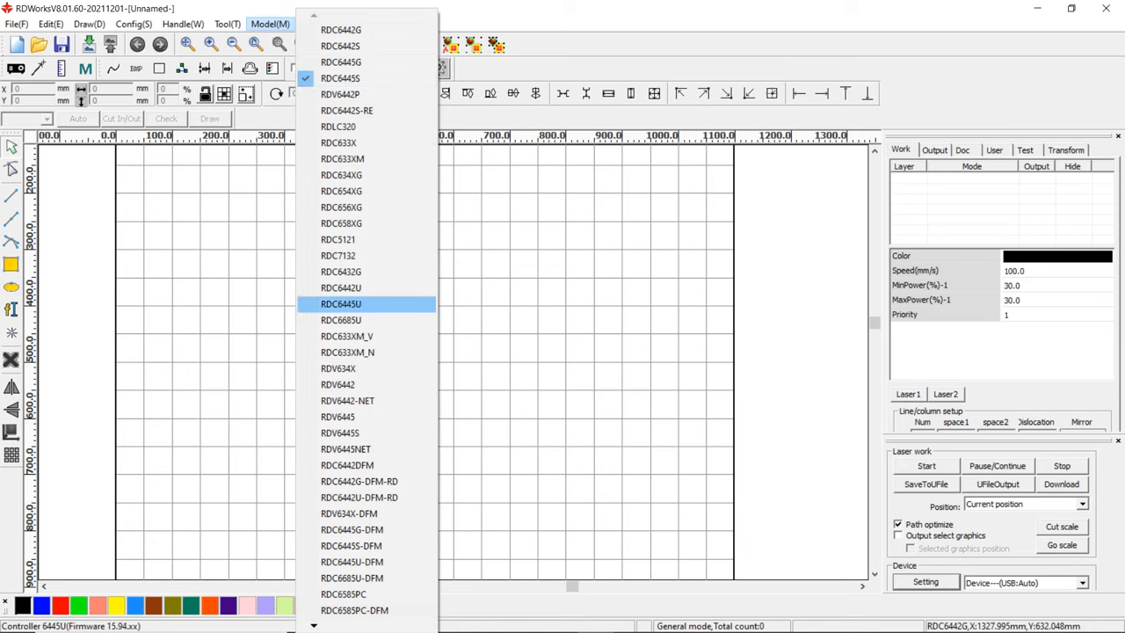
# Select the RDC6445S controller model from the Model menu.
pyautogui.click(341, 77)
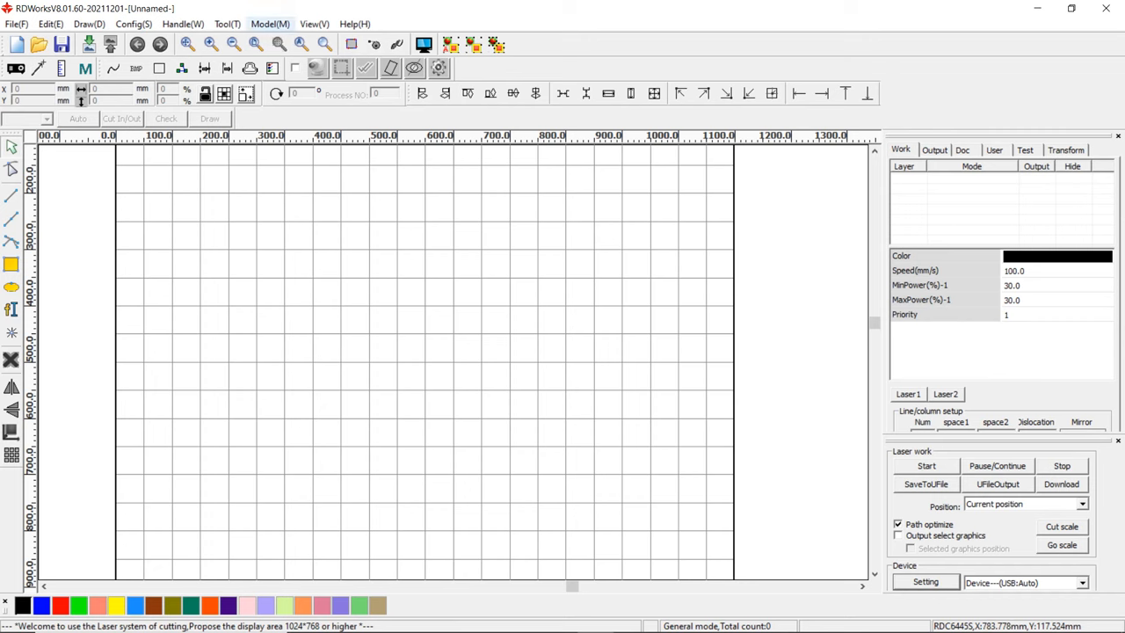
pyautogui.click(134, 24)
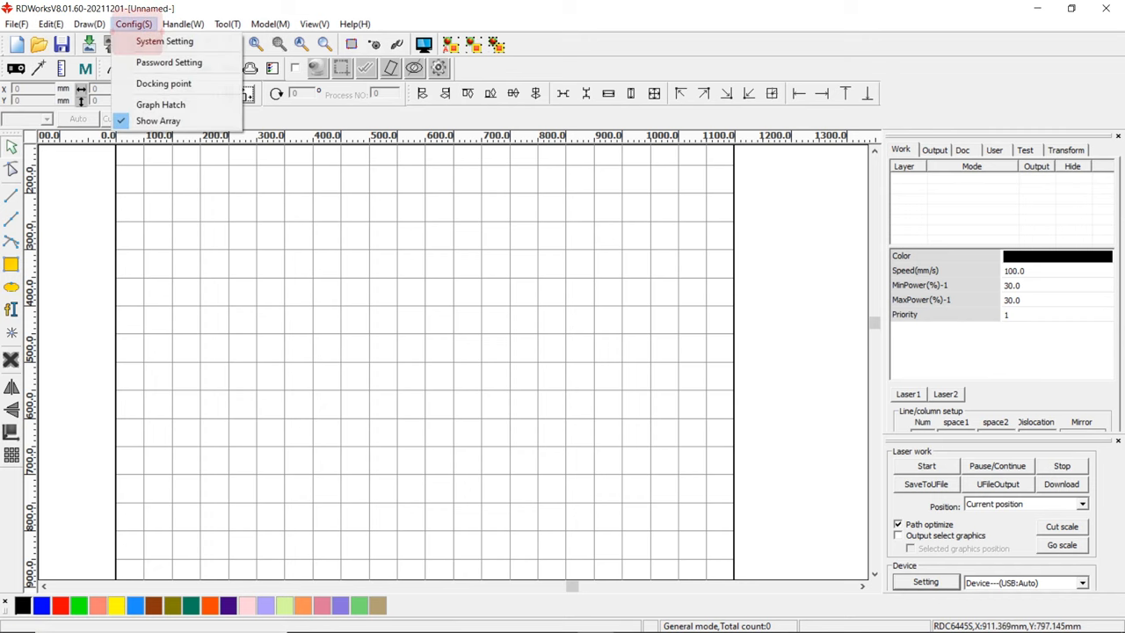
# In System Setting, choose the upper-right homing position and apply it.
pyautogui.click(165, 42)
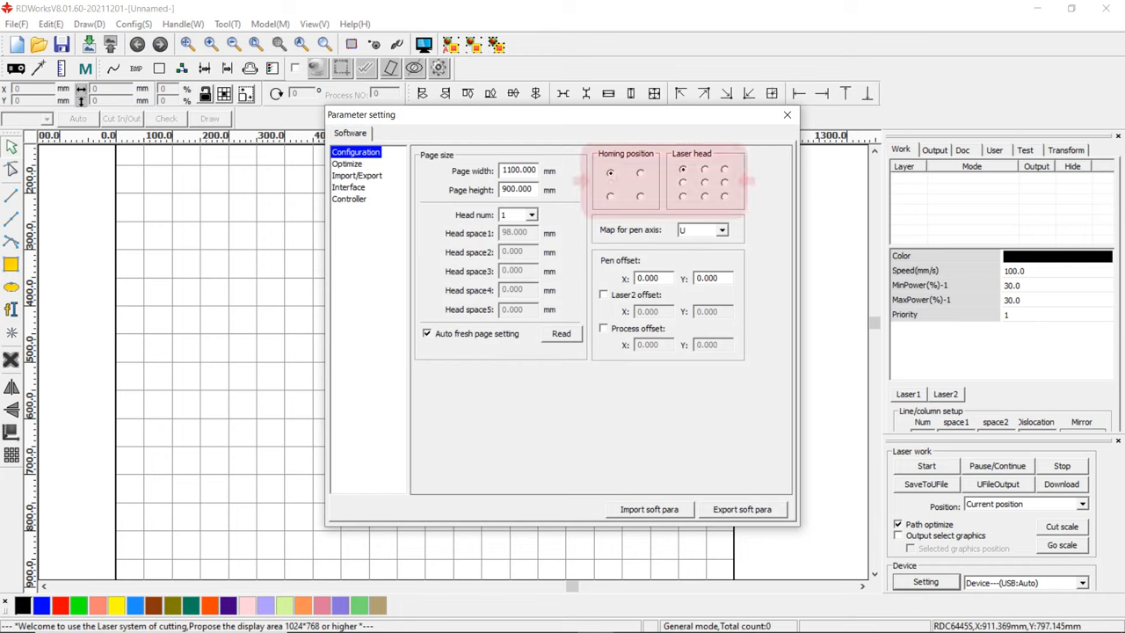
pyautogui.click(640, 173)
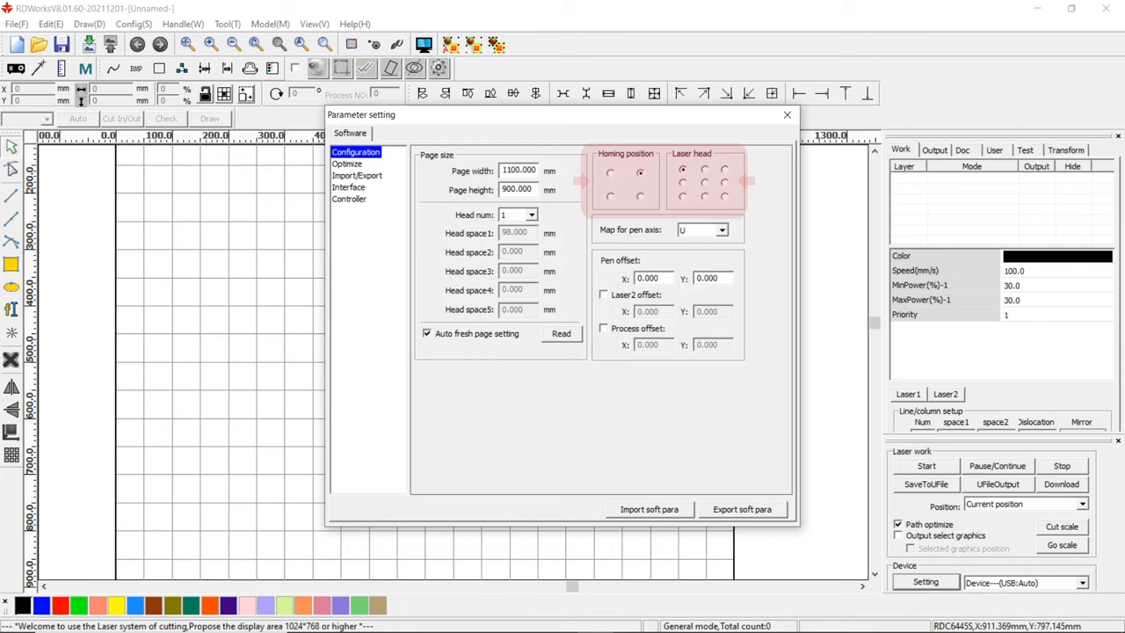
pyautogui.click(787, 114)
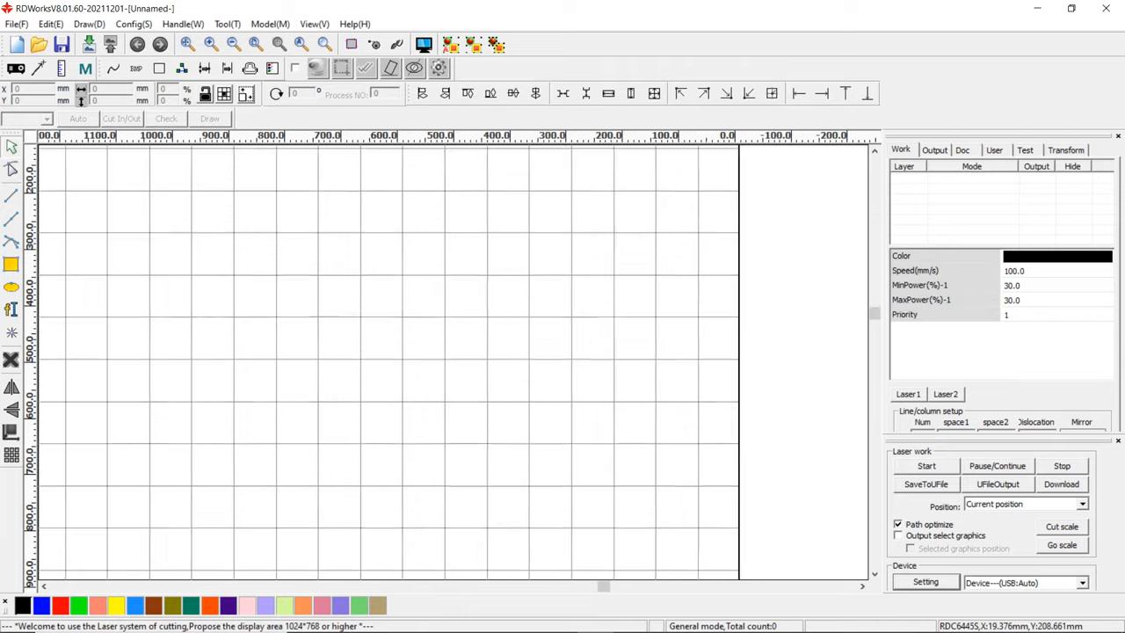